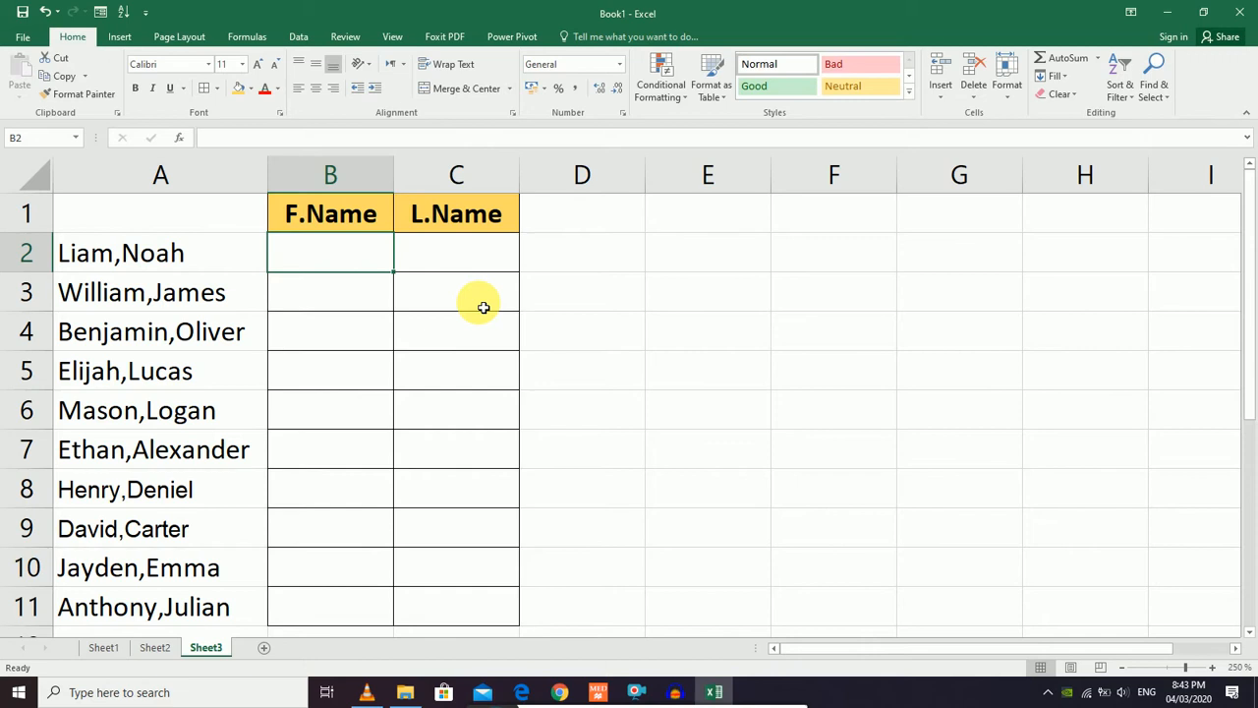
# Flash Fill the F.Name column with first names from the Liam,Noah-style entries in column A.
pyautogui.click(456, 253)
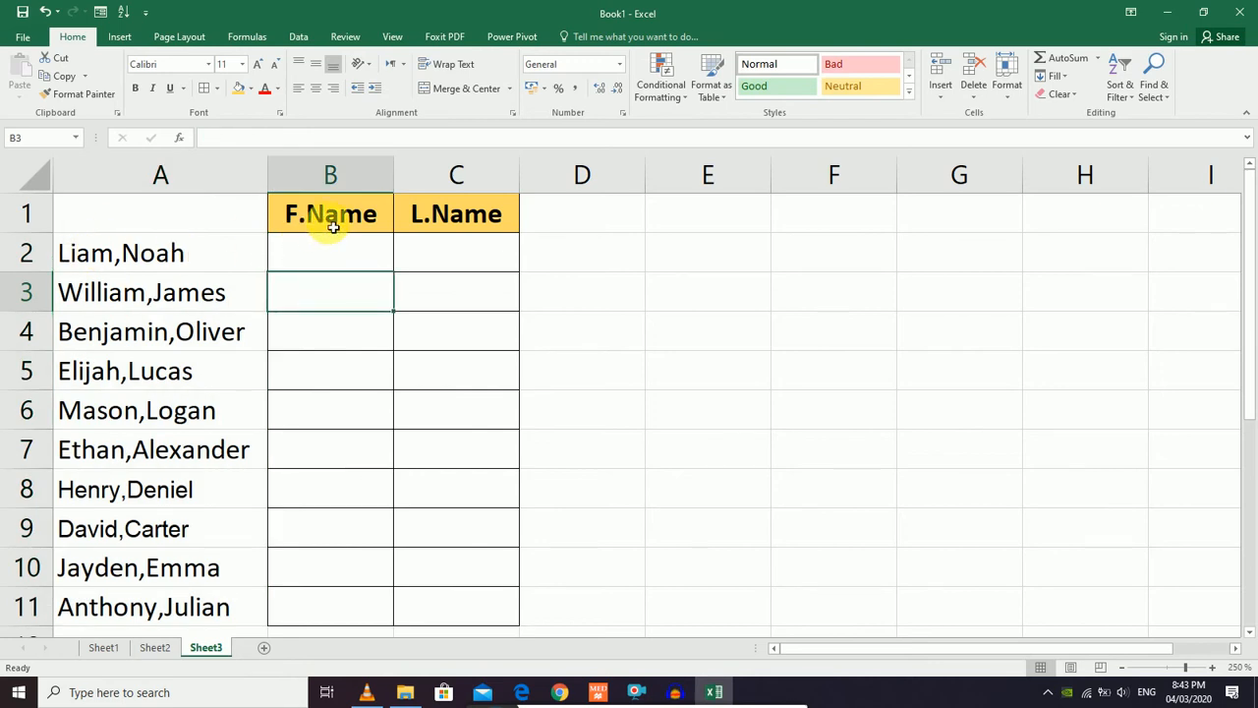
pyautogui.moveTo(443, 215)
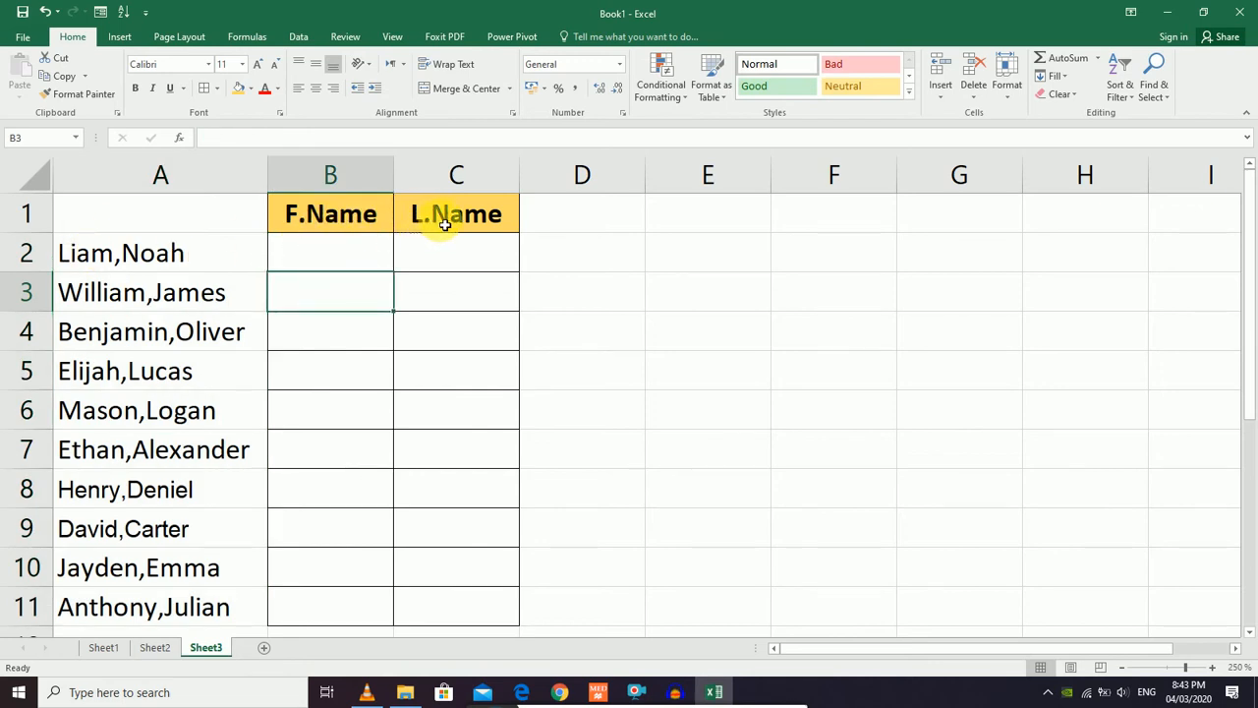
pyautogui.moveTo(128, 253)
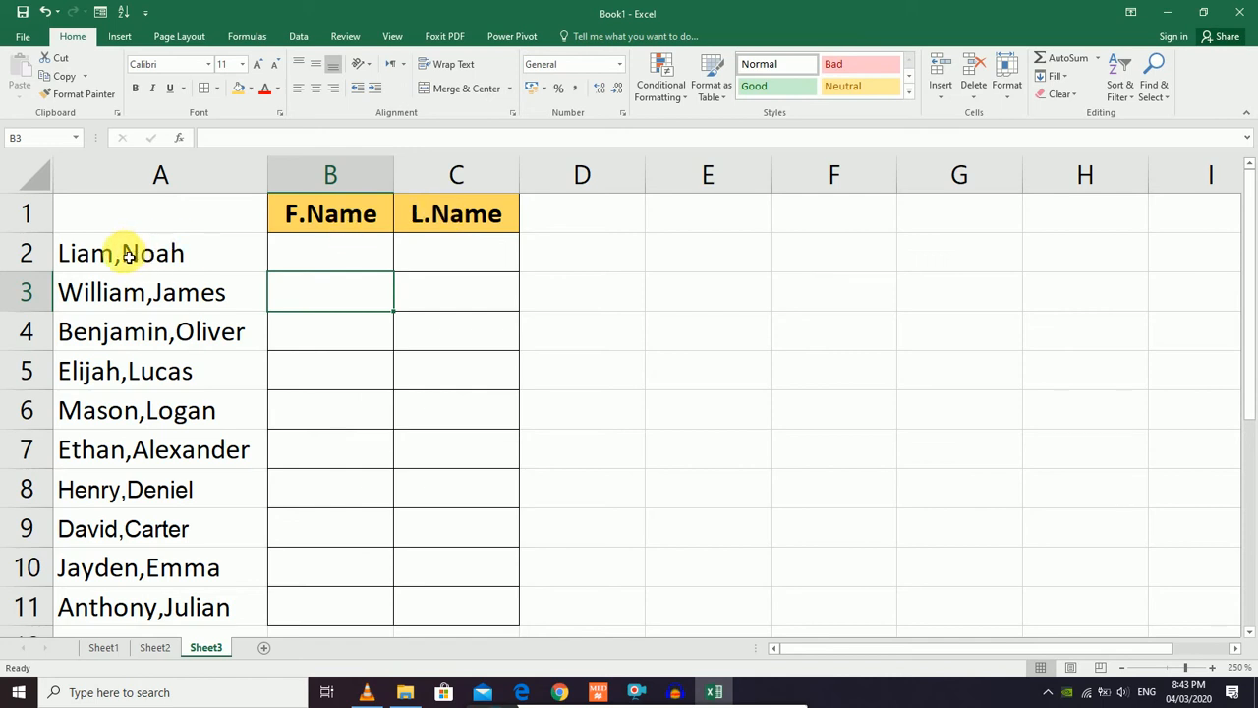
pyautogui.click(160, 253)
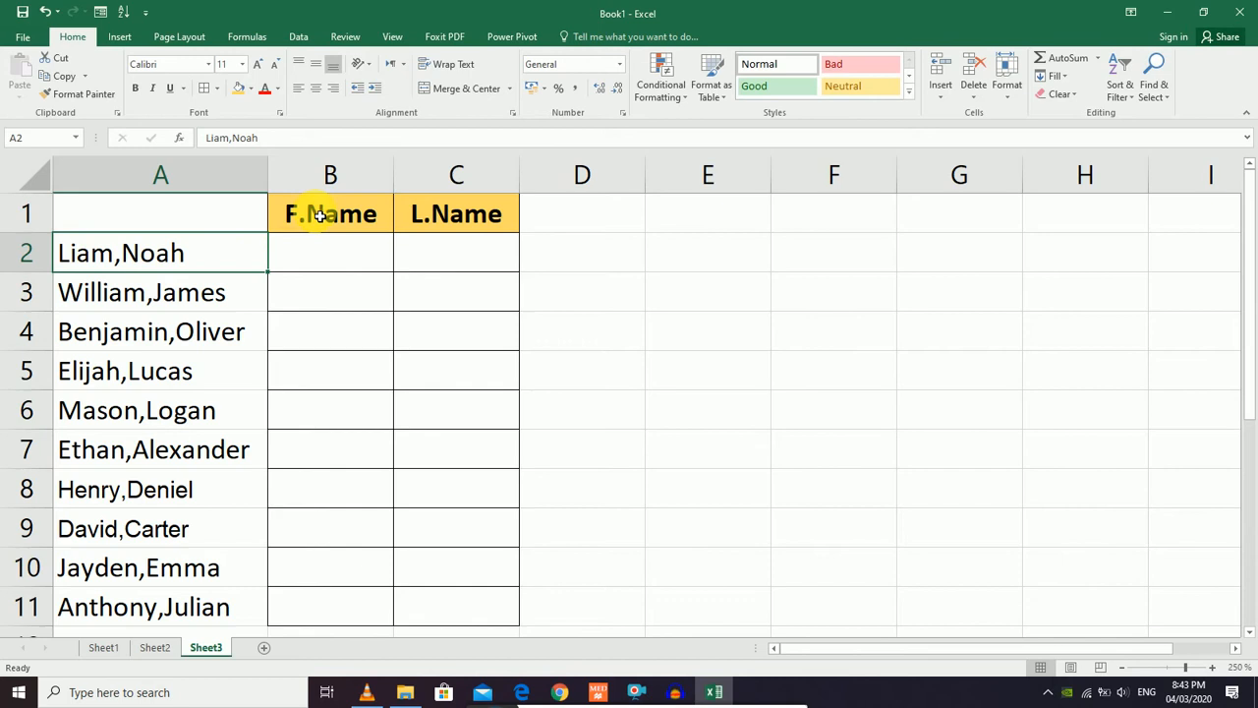
pyautogui.click(298, 36)
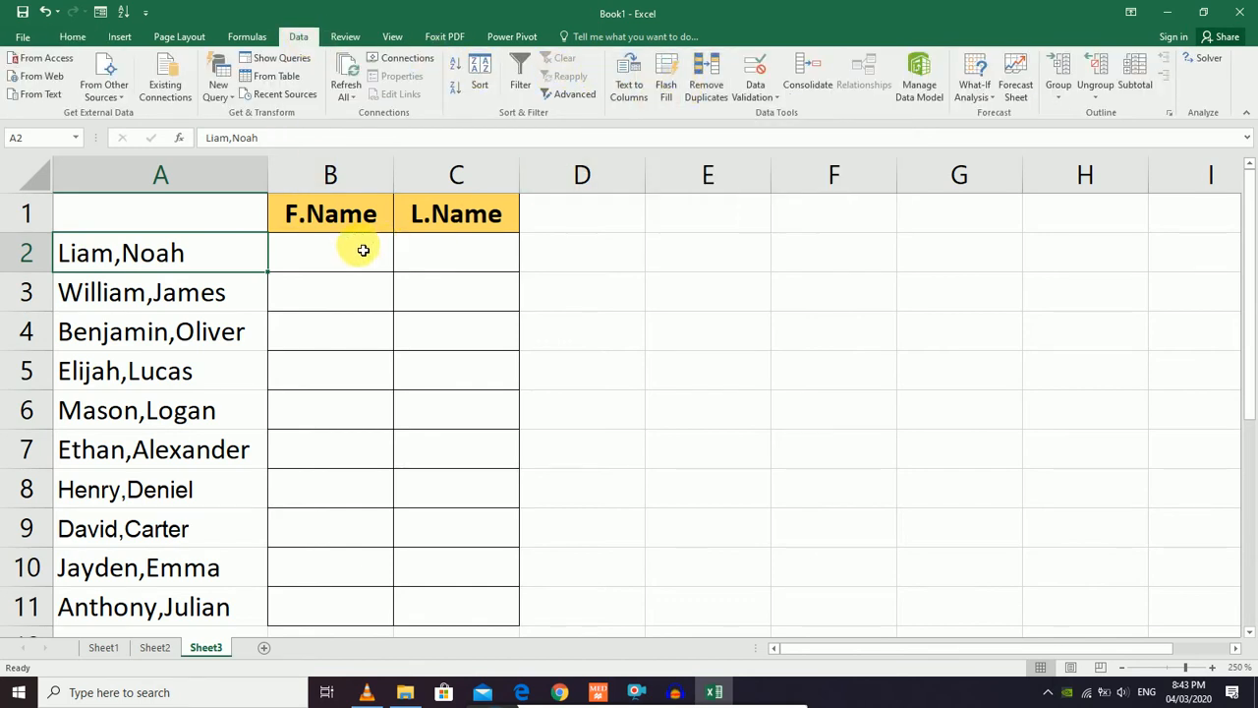
pyautogui.moveTo(437, 298)
pyautogui.write('Liam')
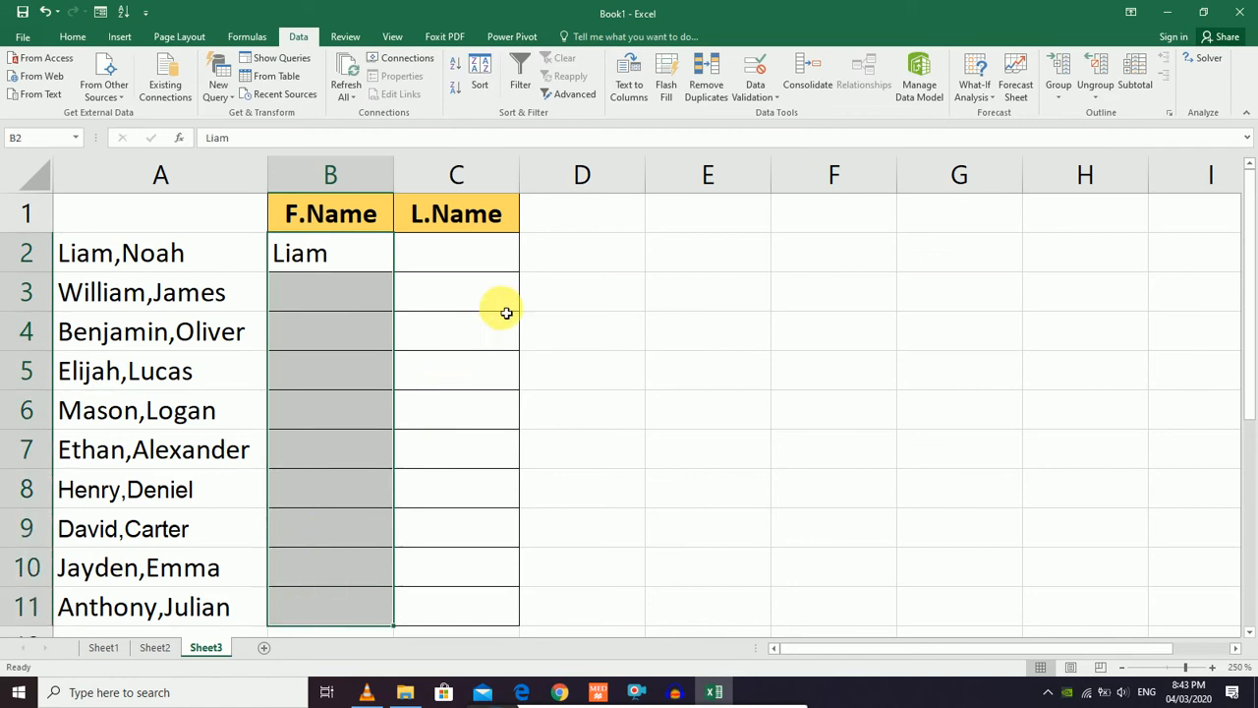
pyautogui.moveTo(665, 74)
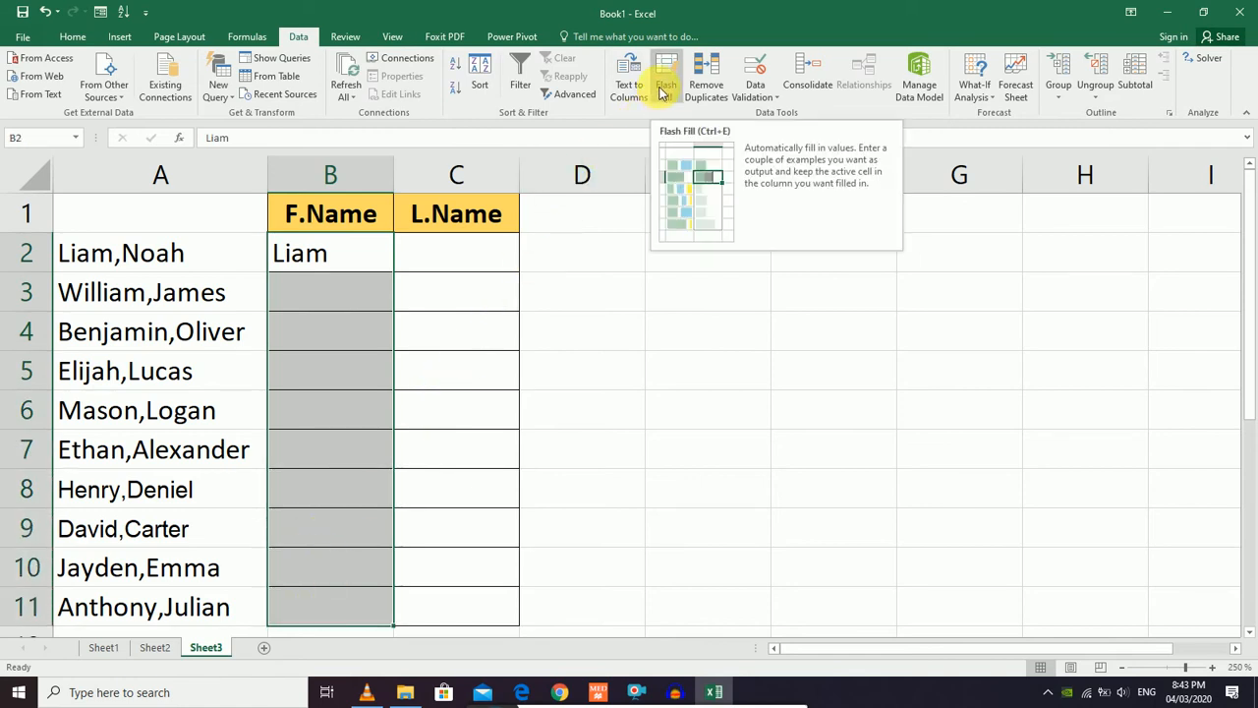
pyautogui.moveTo(665, 78)
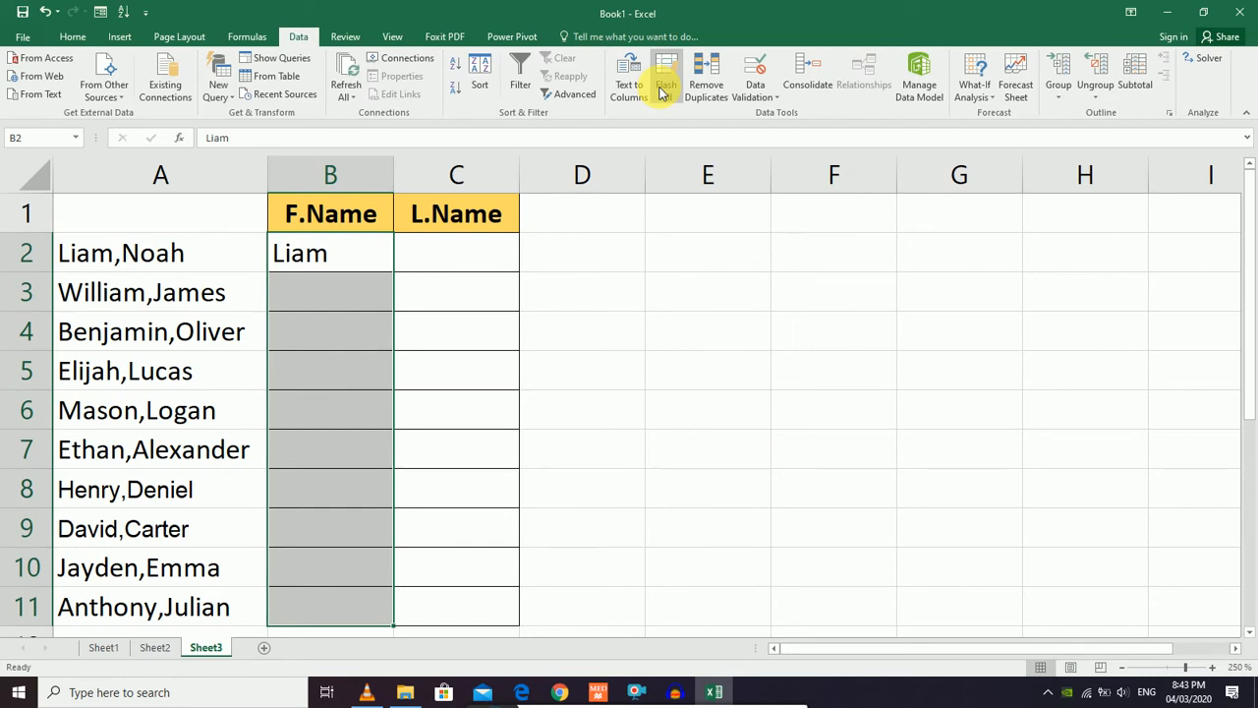
pyautogui.click(666, 74)
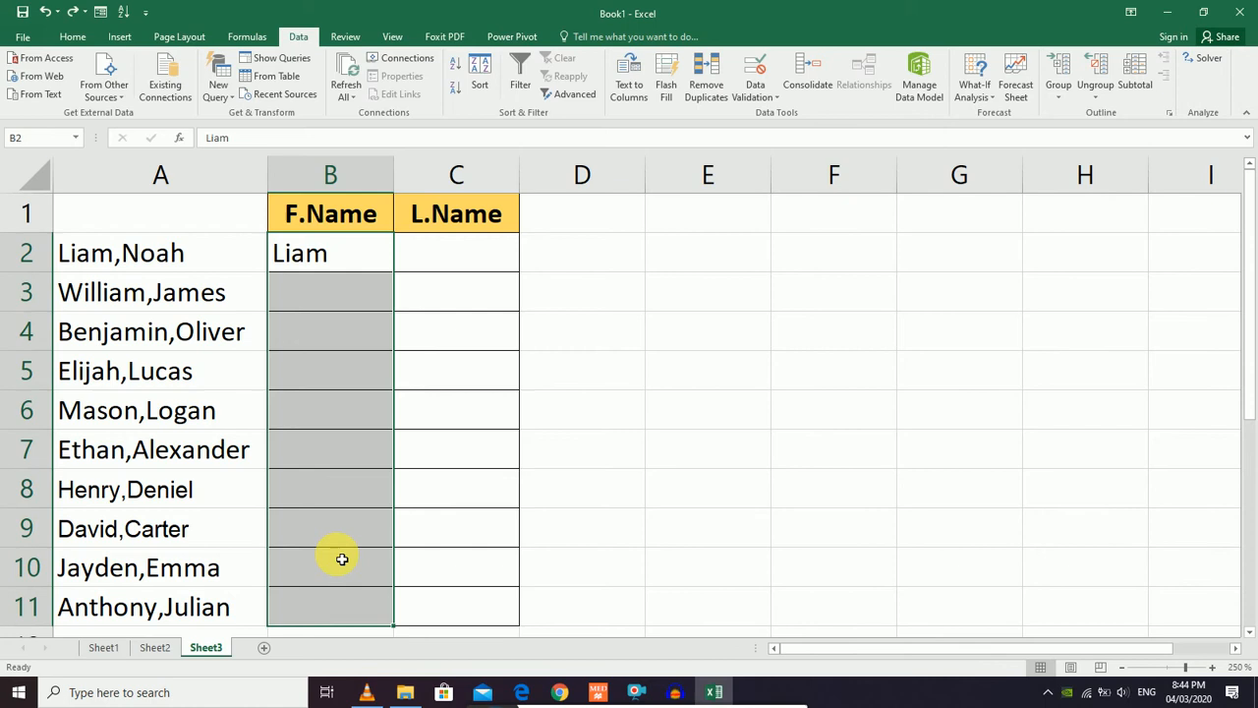
pyautogui.click(666, 74)
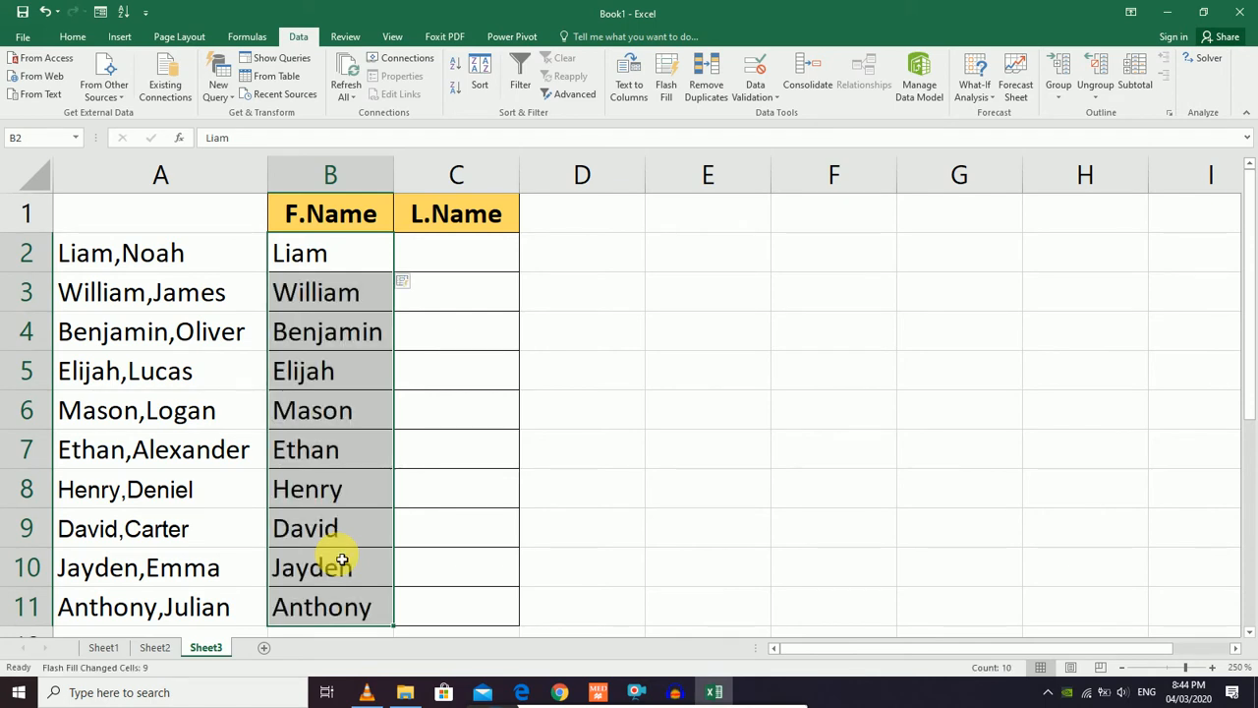
pyautogui.click(456, 332)
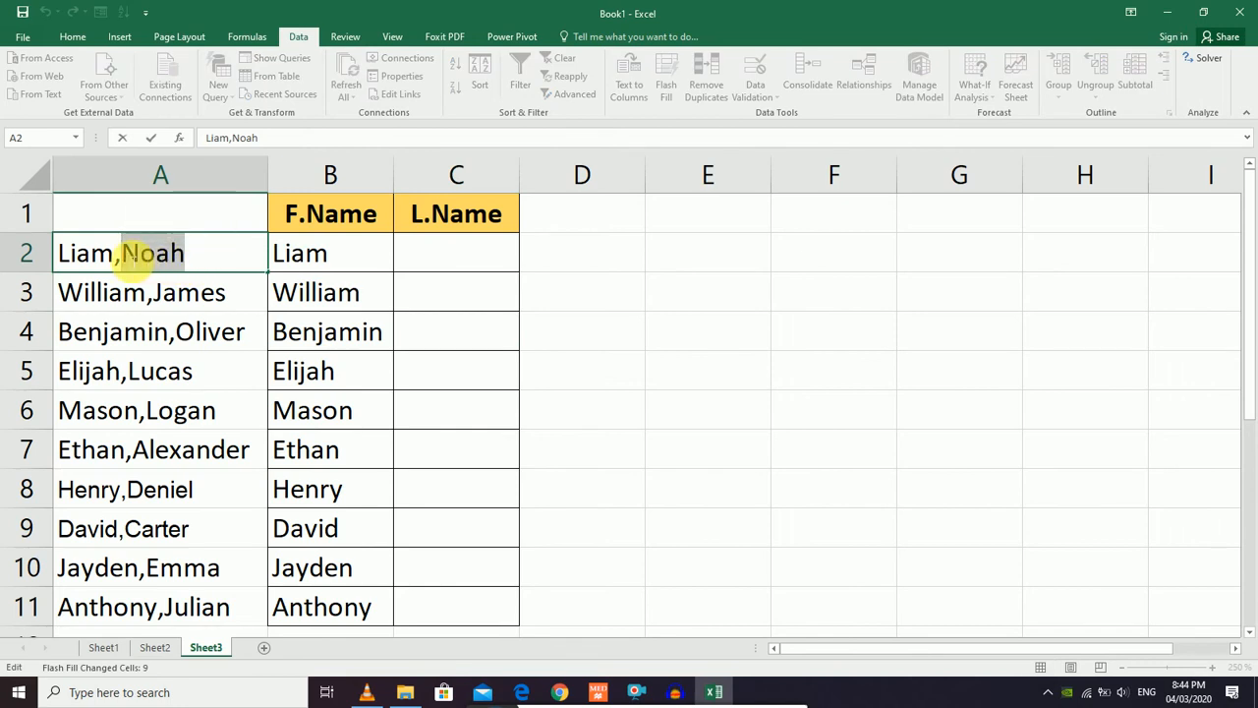
# Flash Fill C2:C11 with last names following the Noah example.
pyautogui.click(456, 253)
pyautogui.write('Noah')
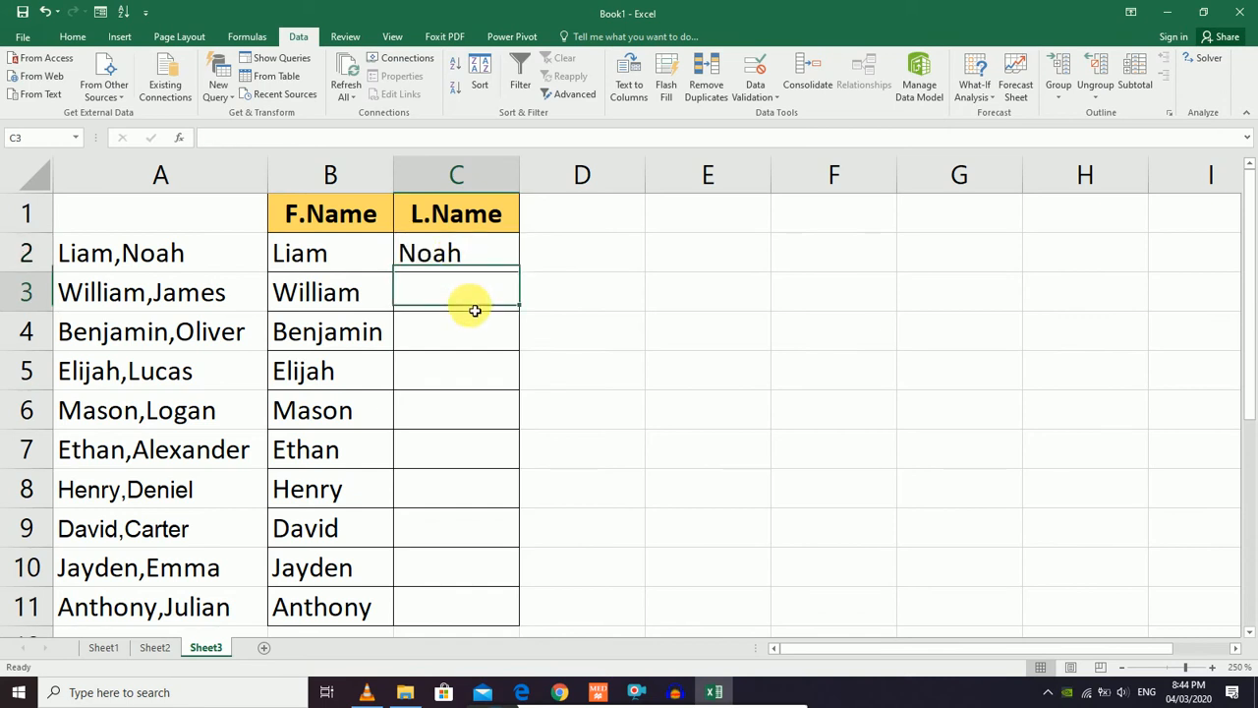
pyautogui.moveTo(456, 292); pyautogui.dragTo(456, 624)
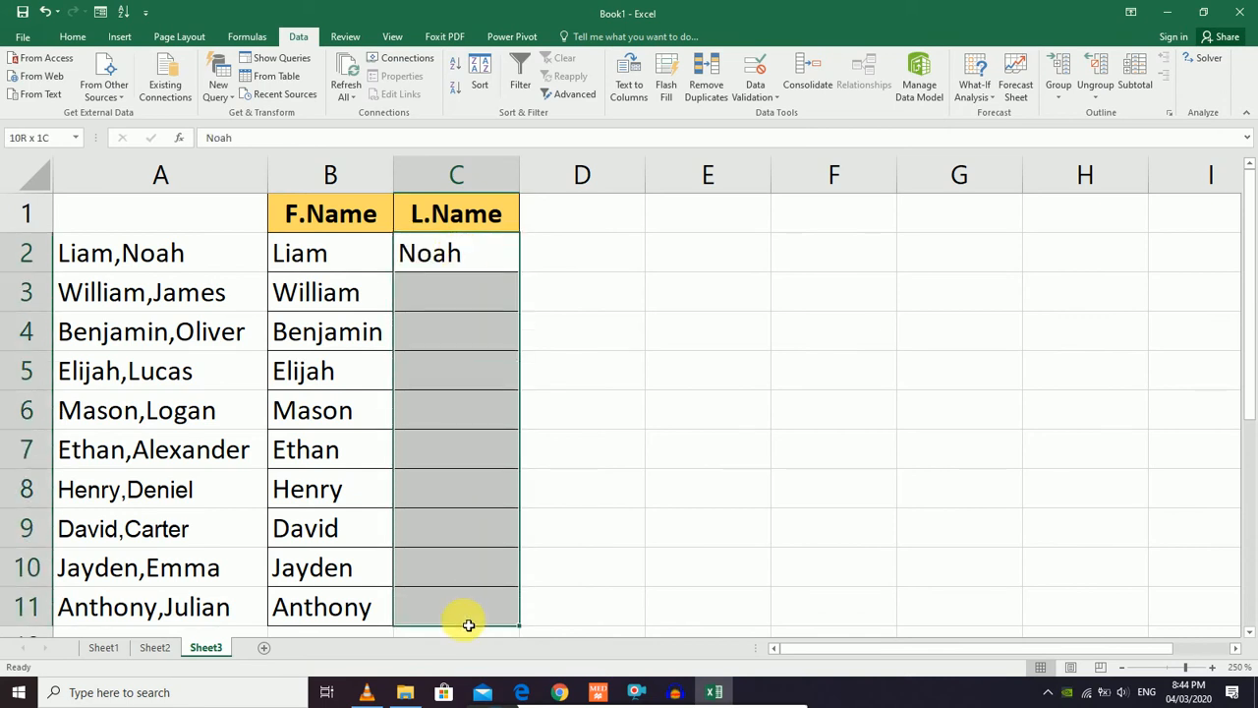
pyautogui.click(456, 253)
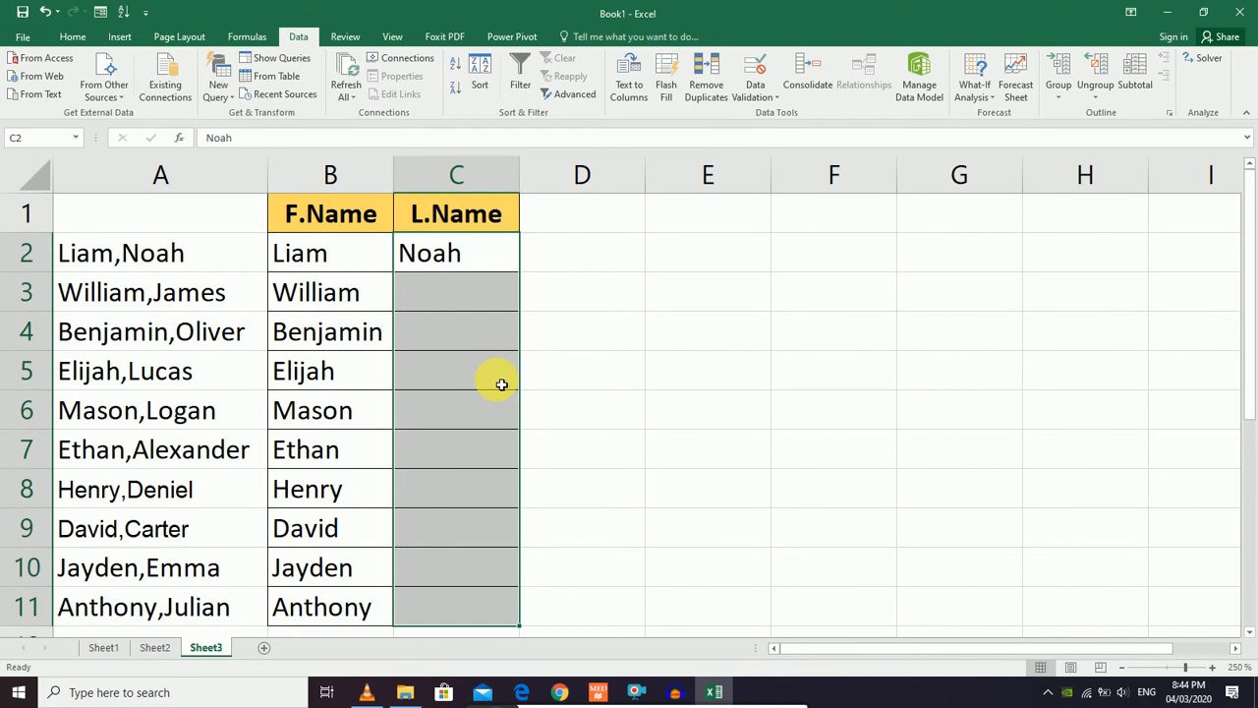
pyautogui.moveTo(666, 73)
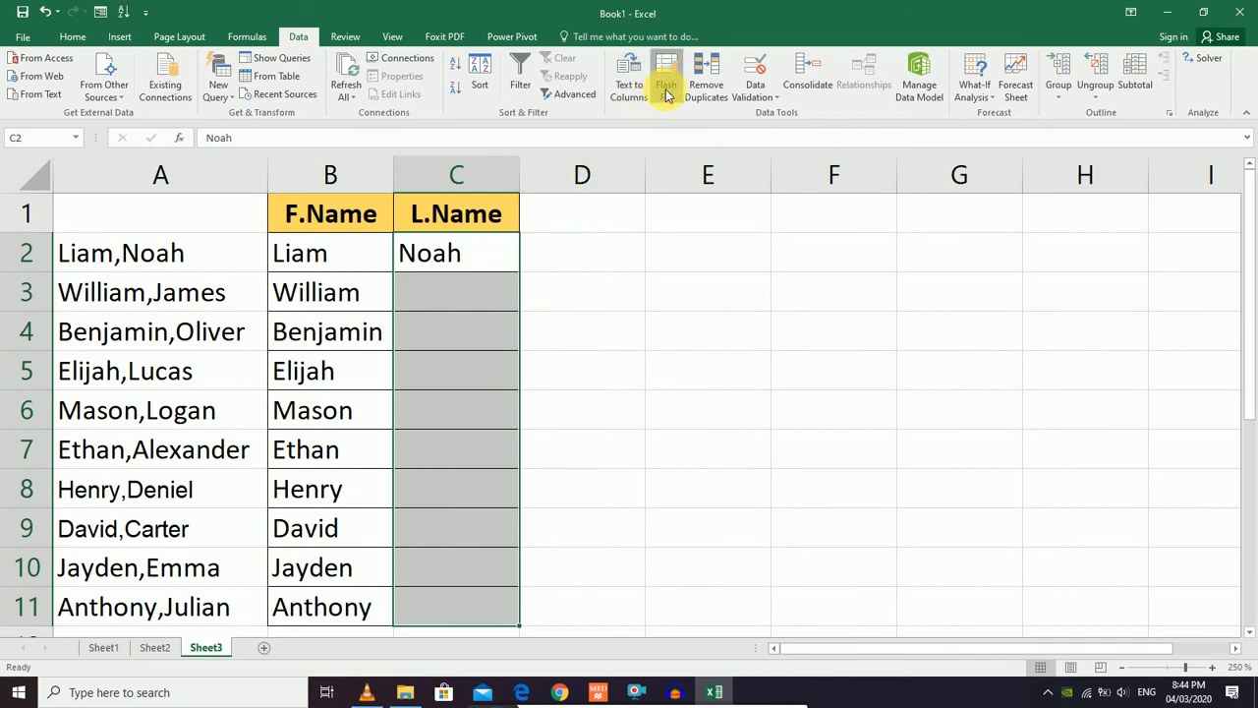
pyautogui.click(666, 79)
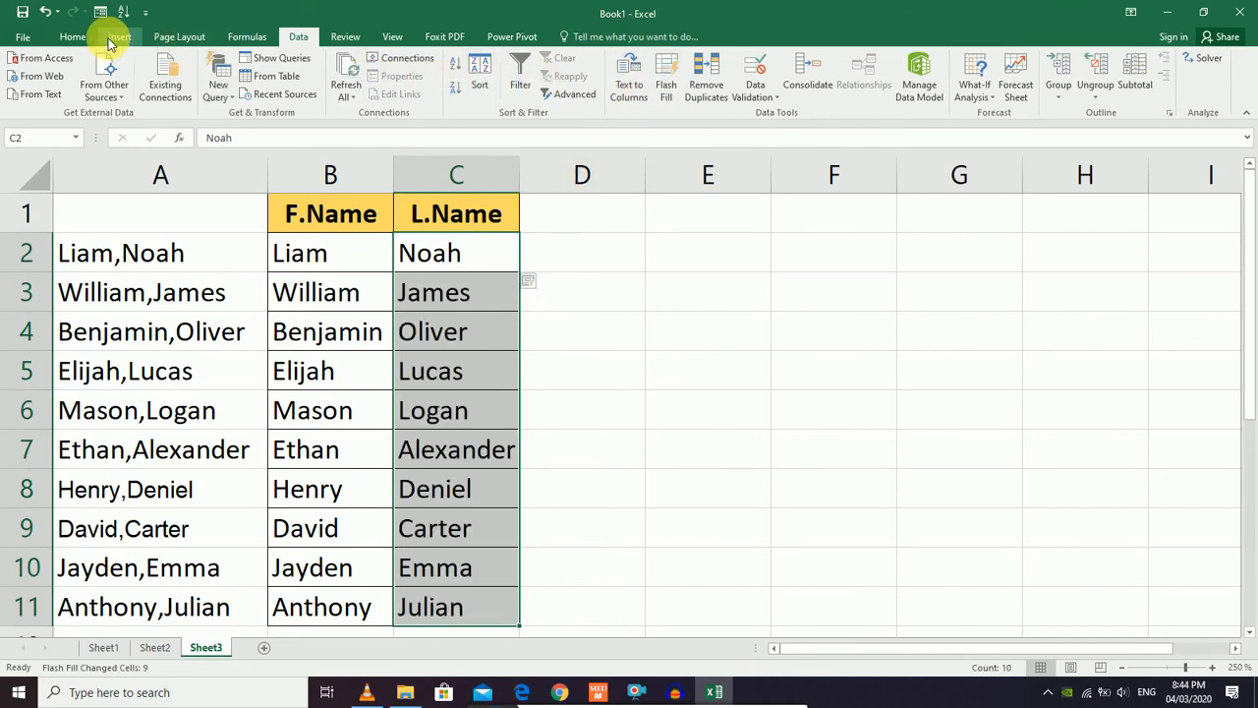
pyautogui.click(71, 36)
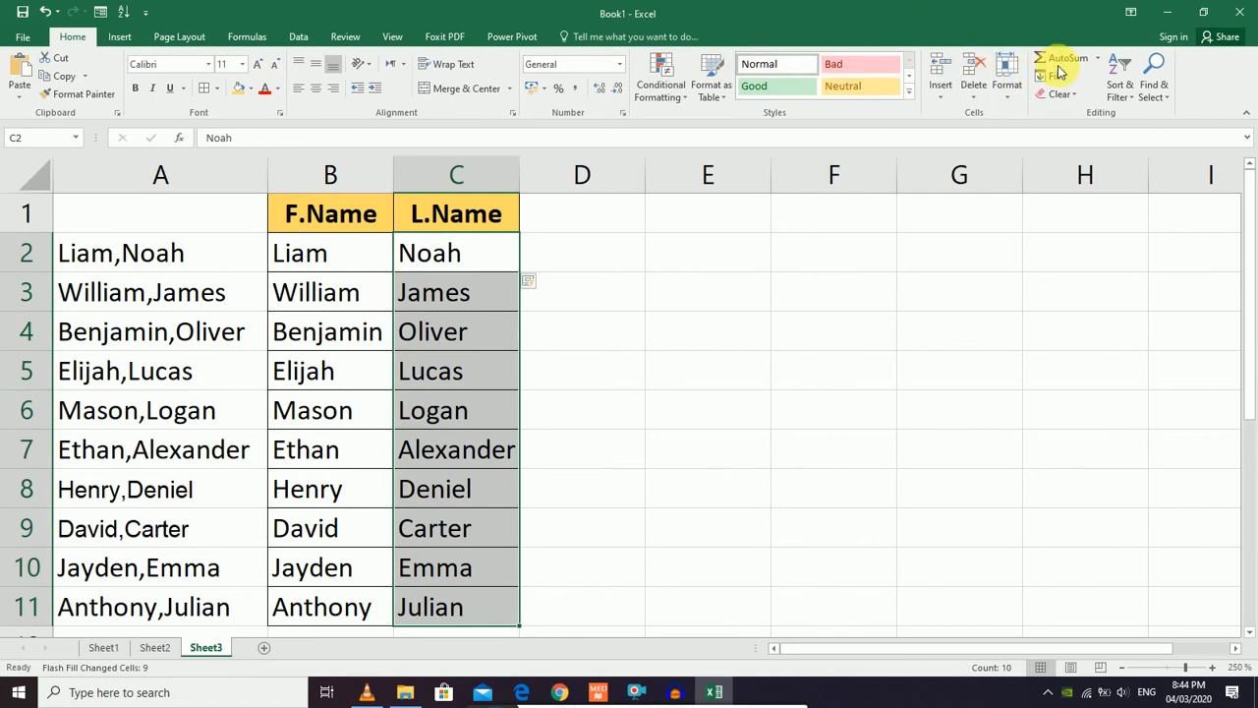
pyautogui.click(1061, 93)
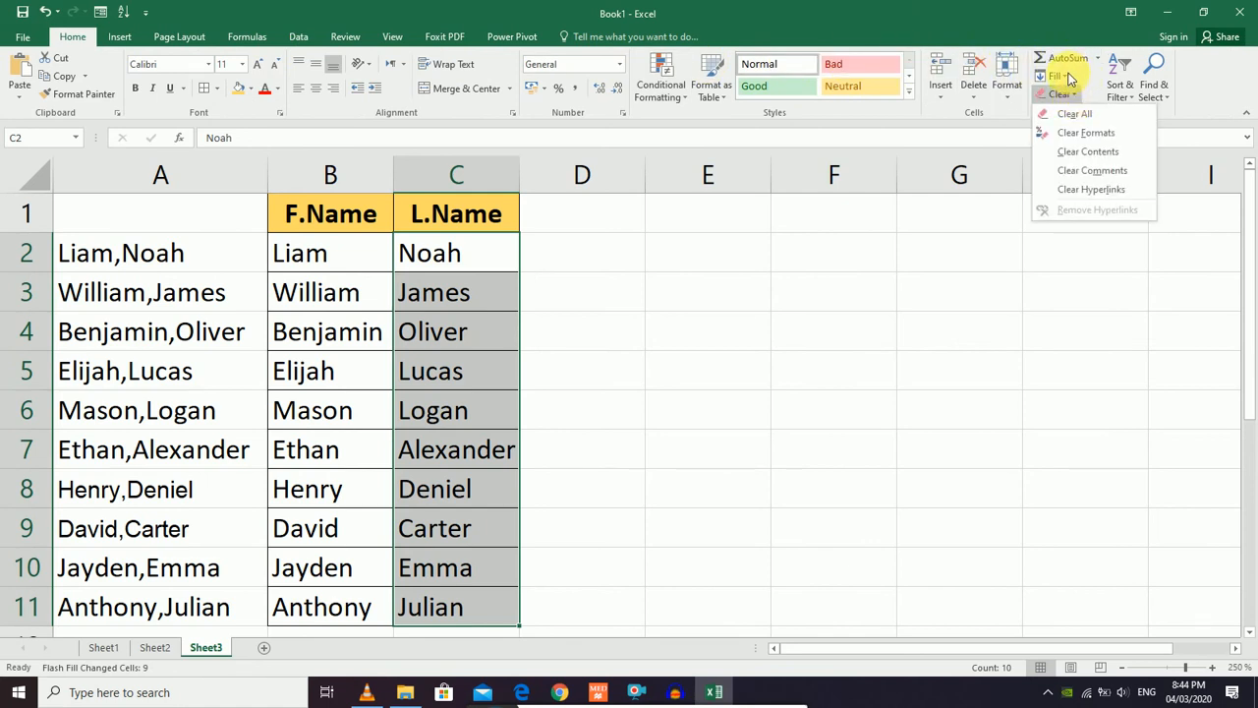
pyautogui.click(1060, 76)
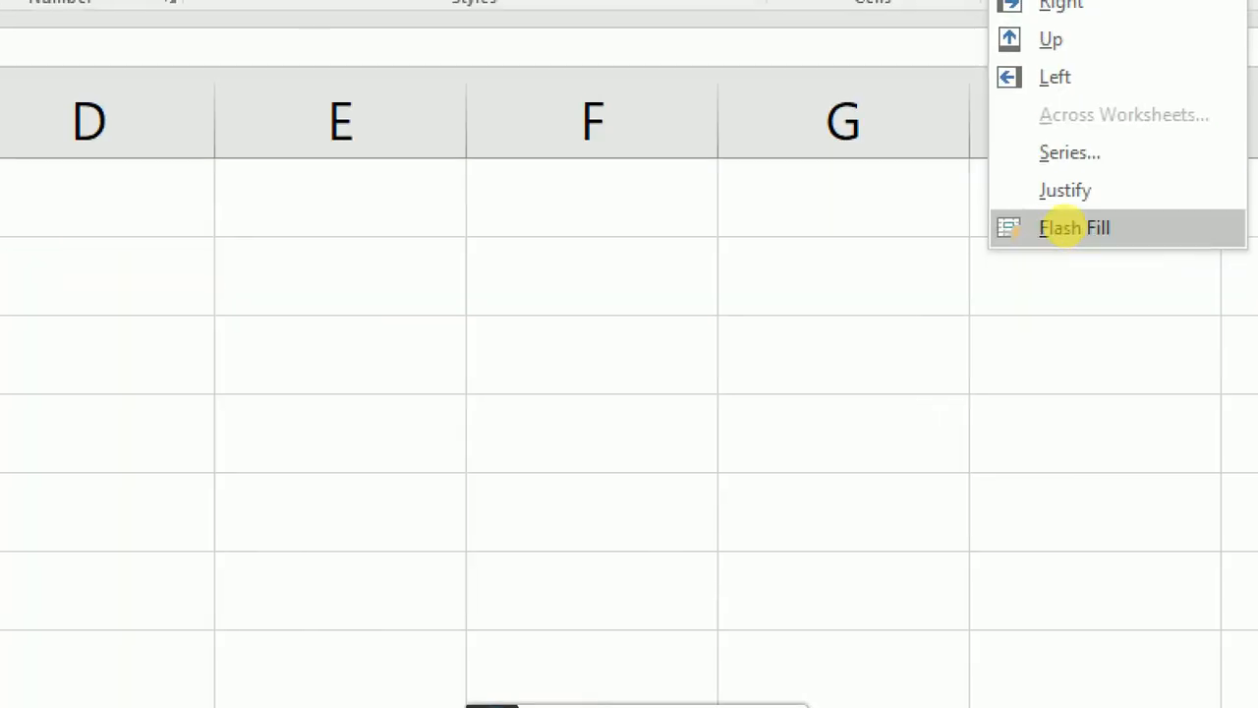
pyautogui.click(1073, 227)
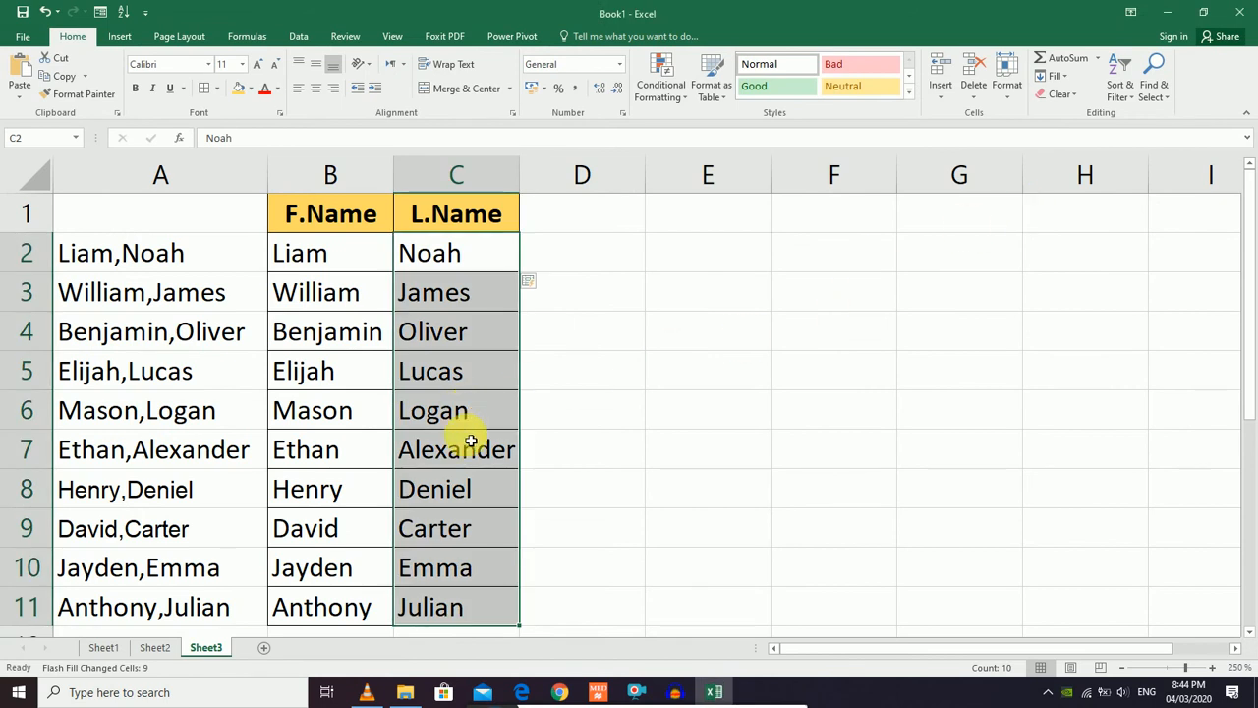
# Delete column A with the original comma-separated names, leaving F.Name and L.Name.
pyautogui.click(161, 174)
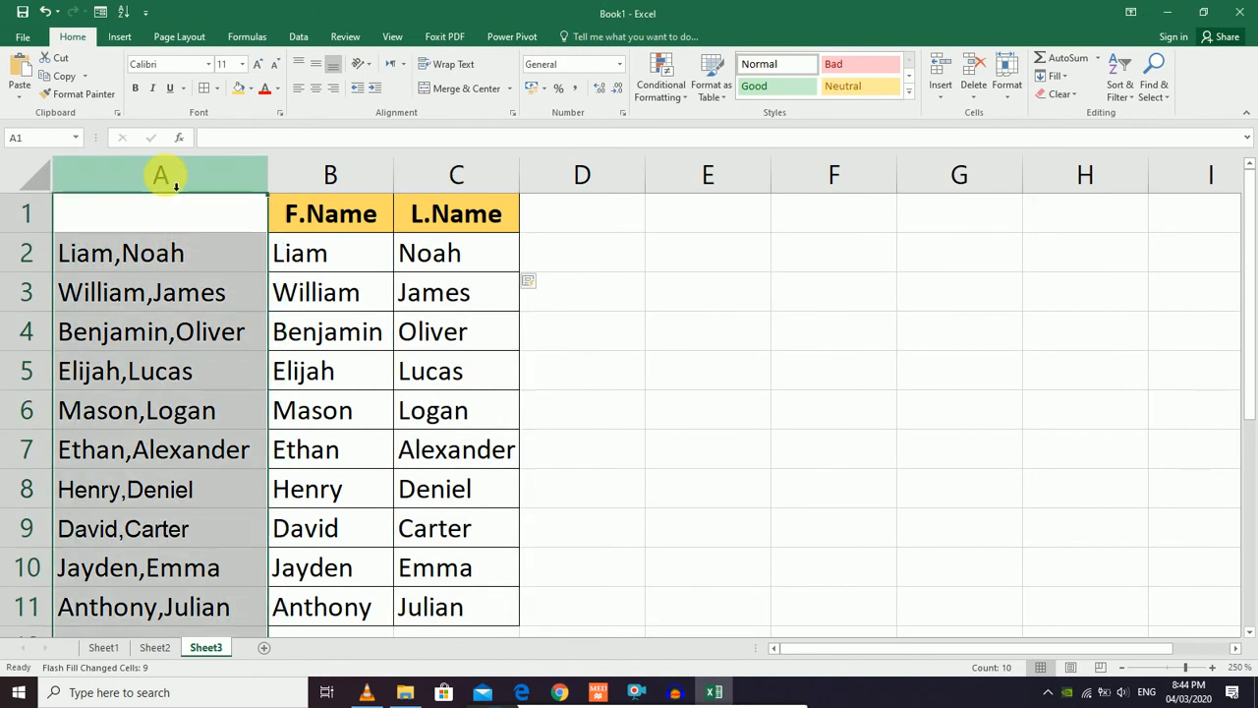
pyautogui.rightClick(160, 174)
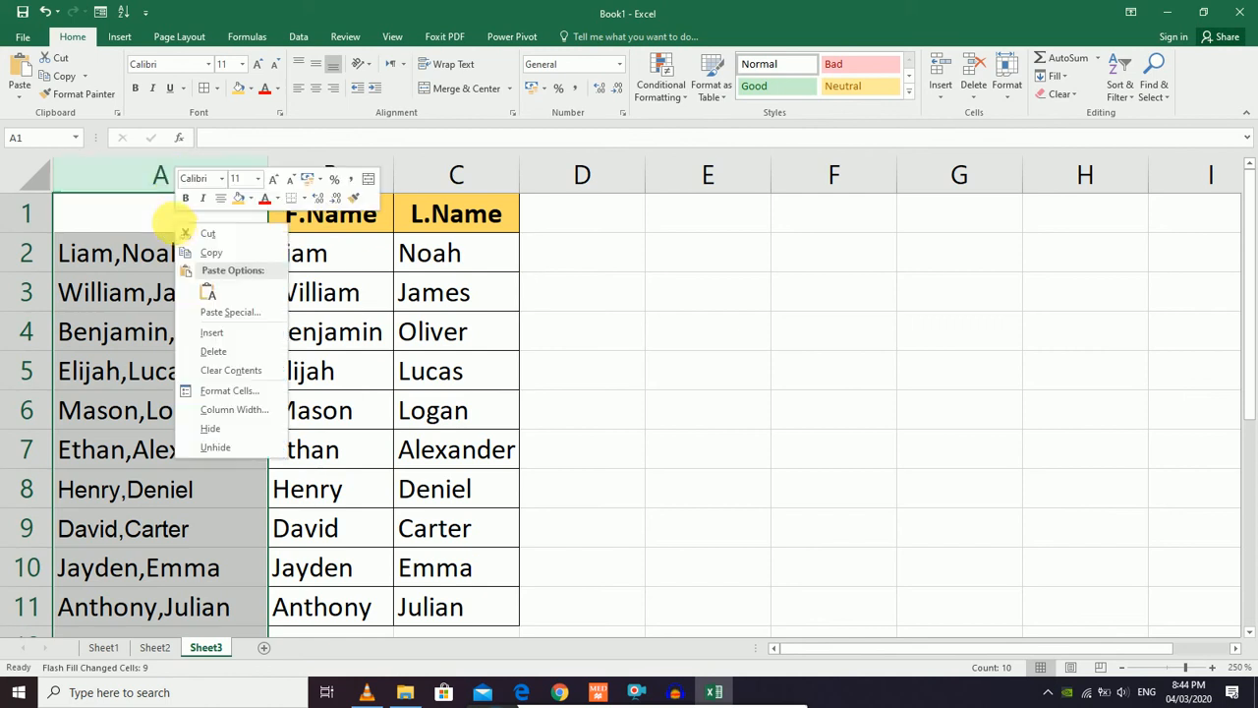
pyautogui.click(214, 351)
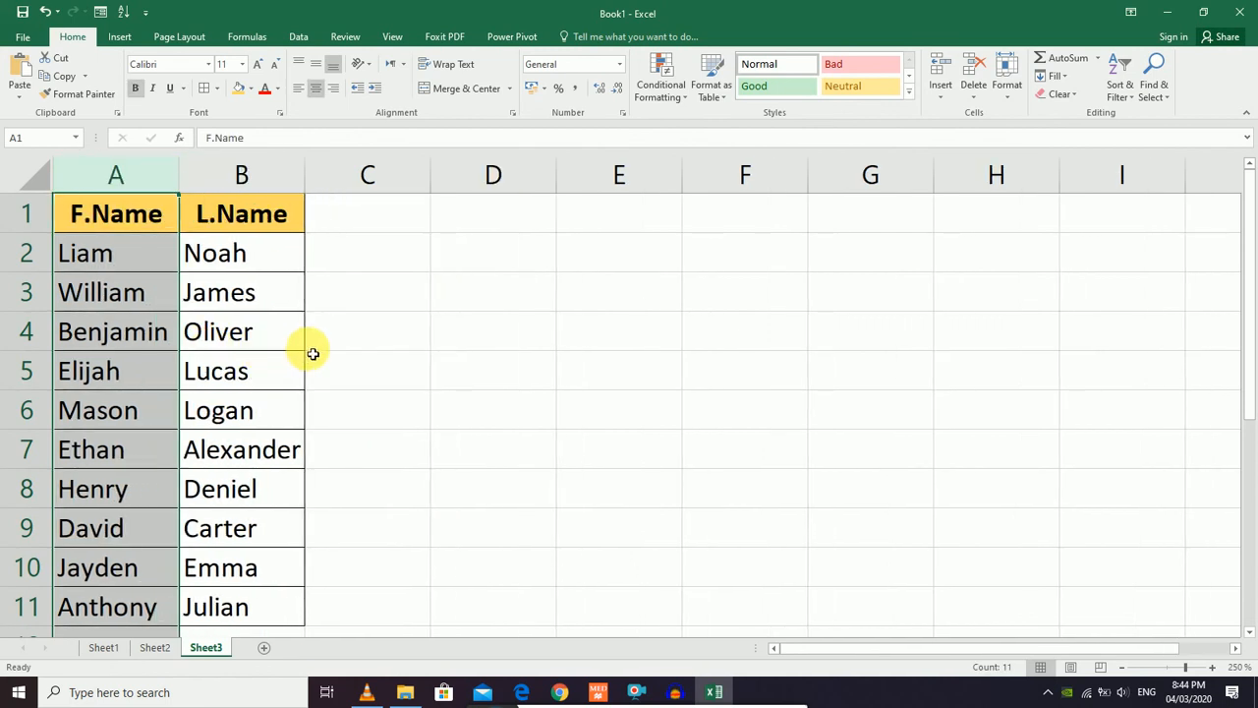
pyautogui.click(241, 292)
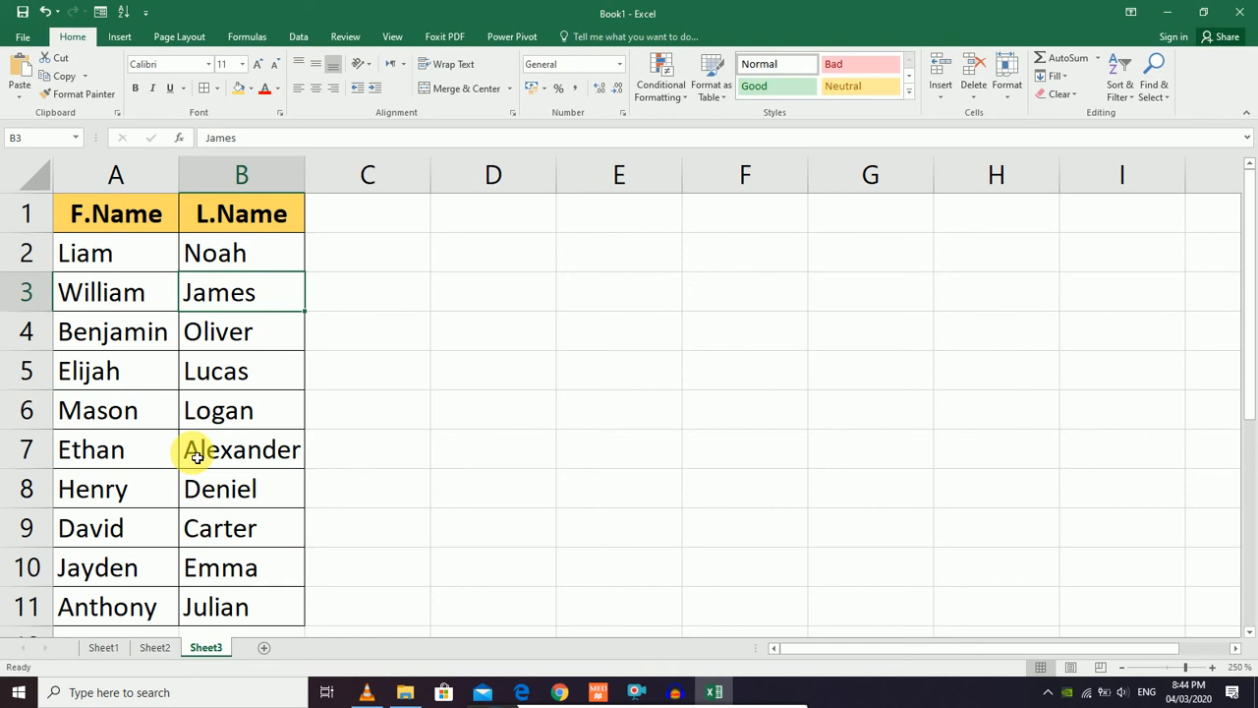
pyautogui.moveTo(468, 595)
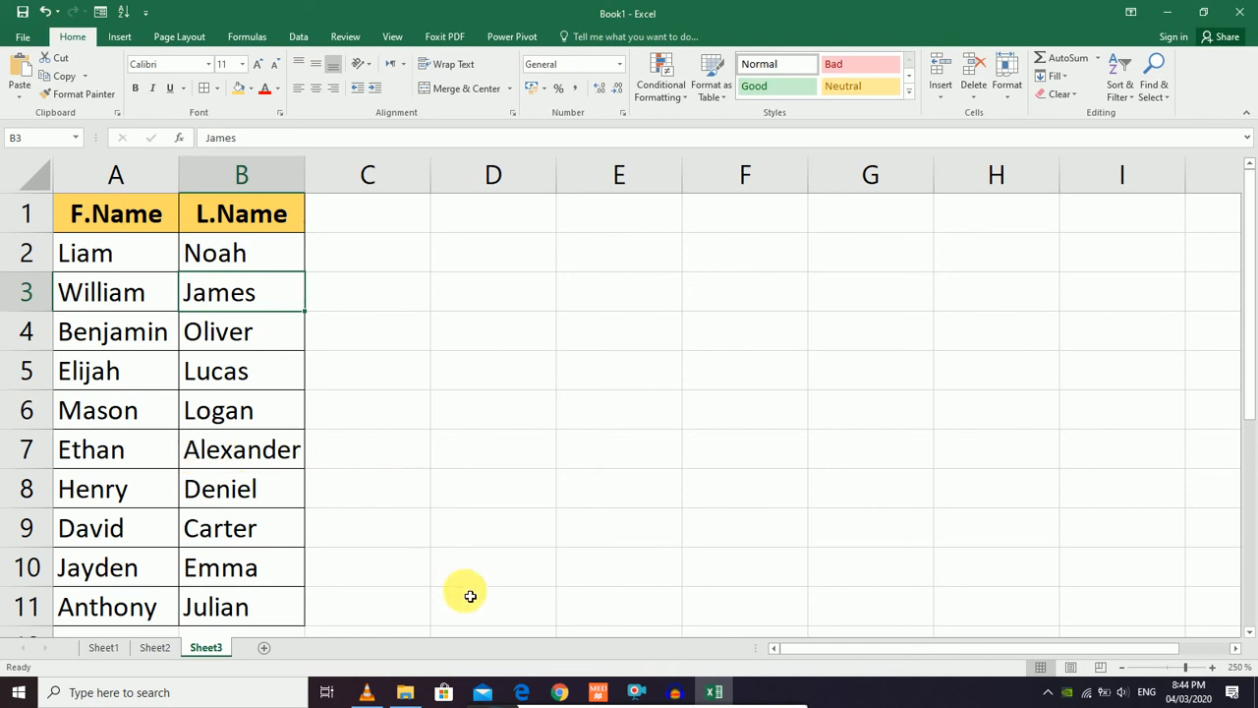